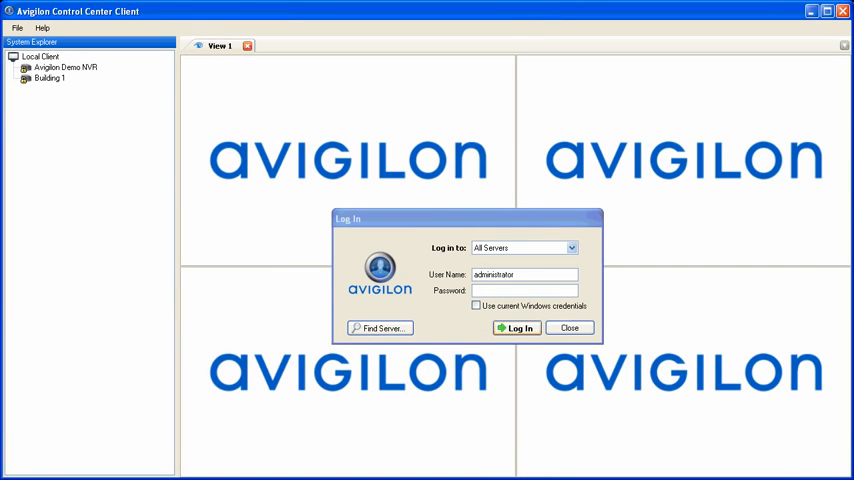
- Enter the administrator password and log in to All Servers
left_click(378, 327)
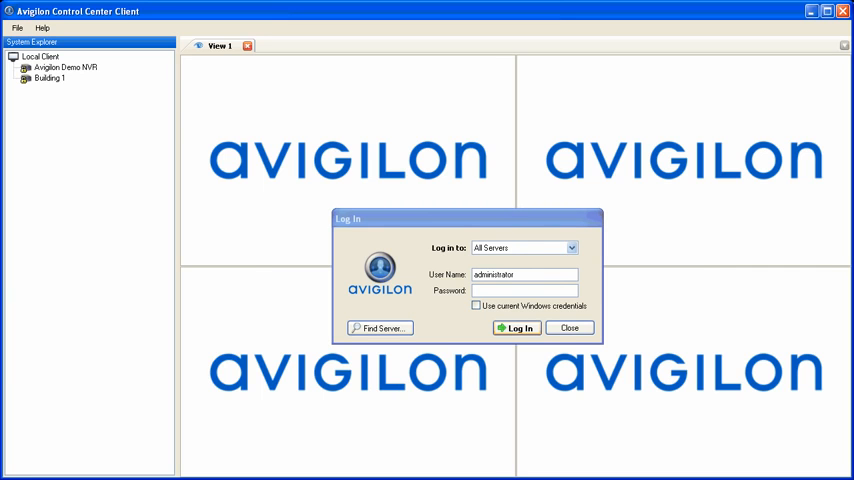
left_click(516, 328)
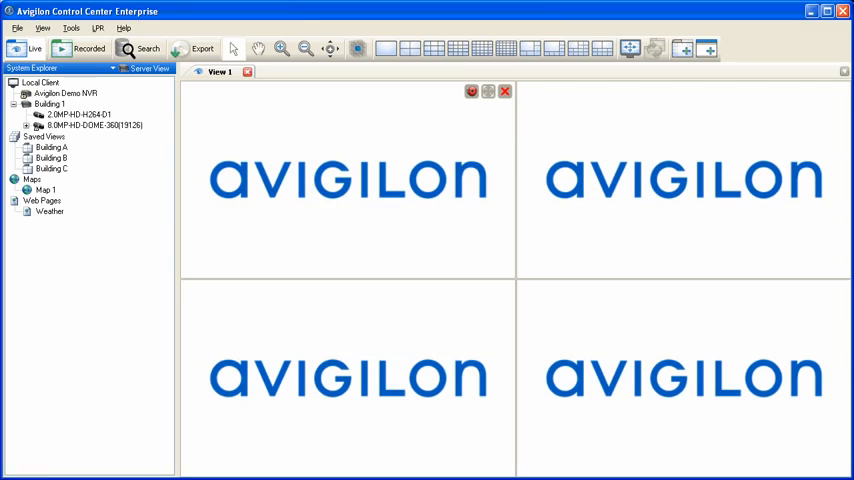
- From Building 1's context menu in System Explorer, open new view tabs View 3 and View 4
left_click(50, 104)
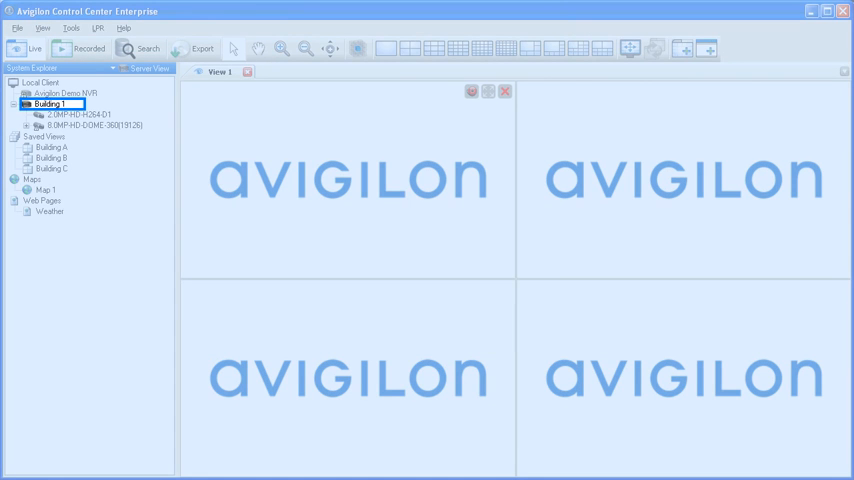
right_click(64, 93)
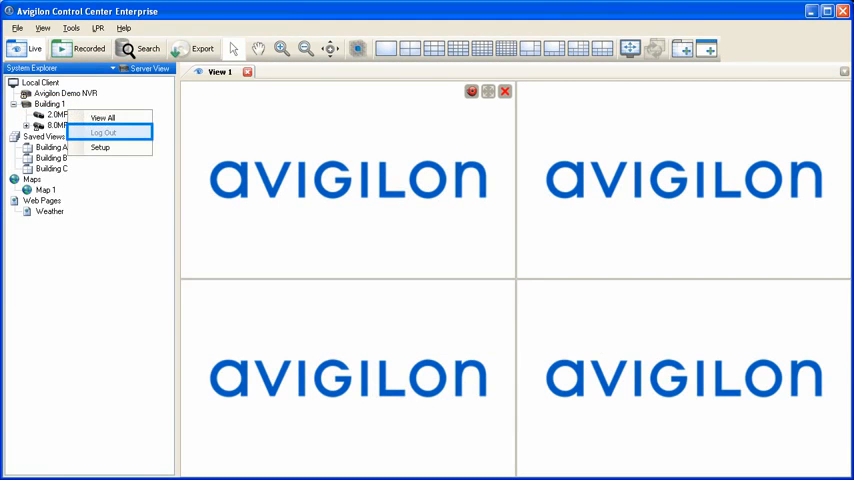
left_click(104, 132)
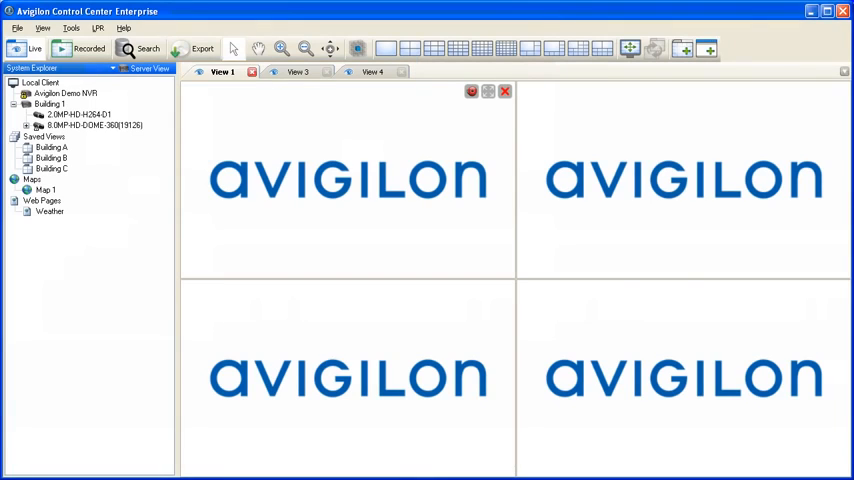
- Close the View 3 and View 4 tabs, keeping only View 1
left_click(298, 71)
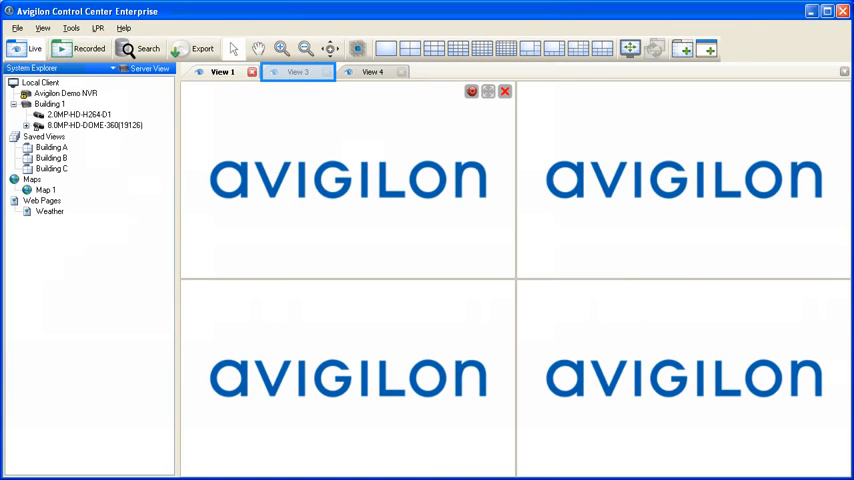
left_click(221, 71)
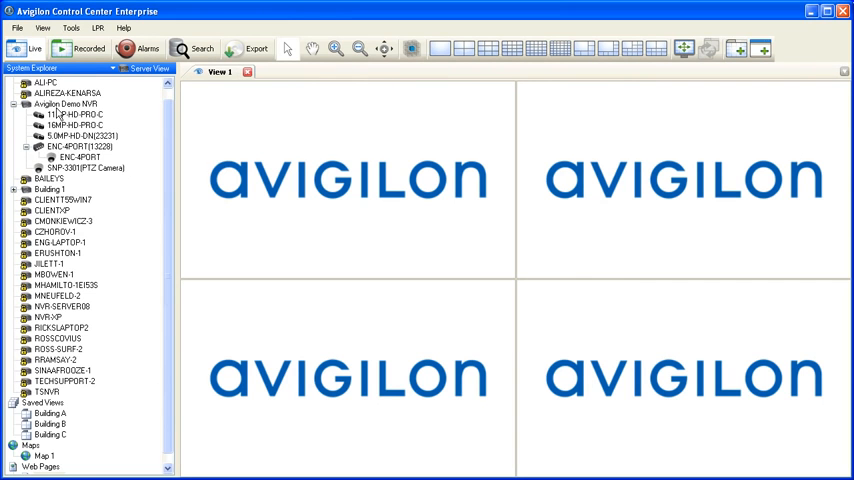
- Add cameras 11MP-HD-PRO-C and 16MP-HD-PRO-C to View 1
left_click(73, 114)
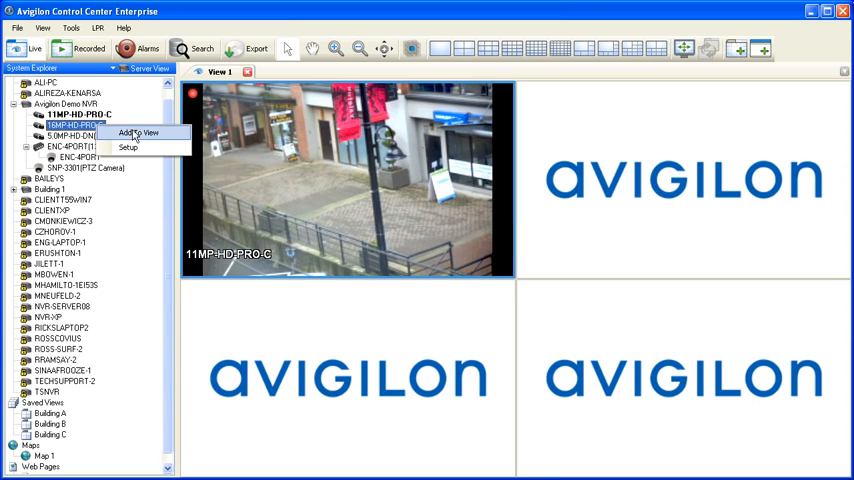
left_click(140, 132)
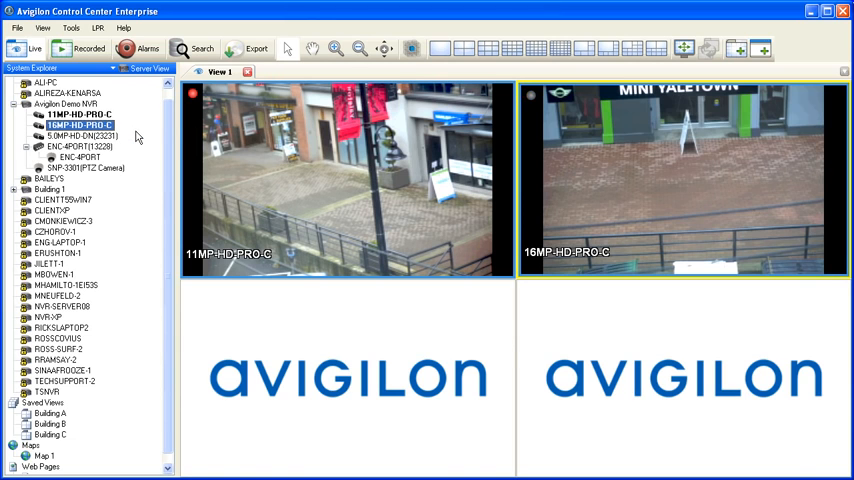
mouse_move(330, 80)
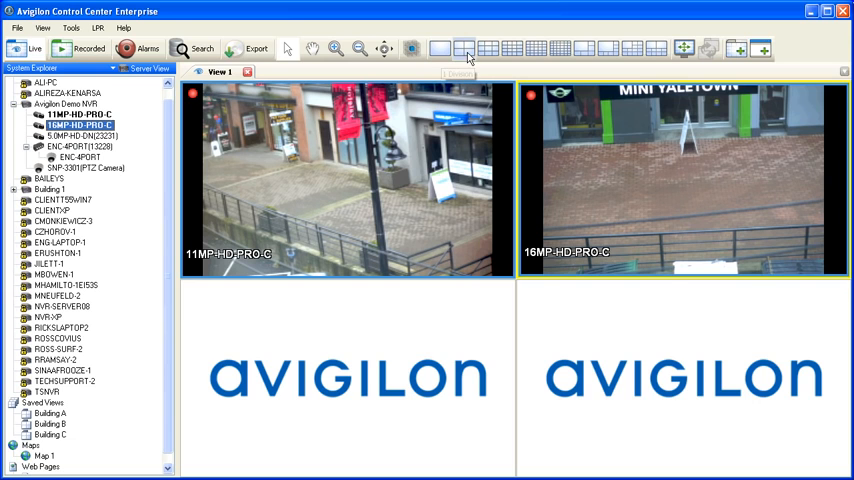
mouse_move(489, 48)
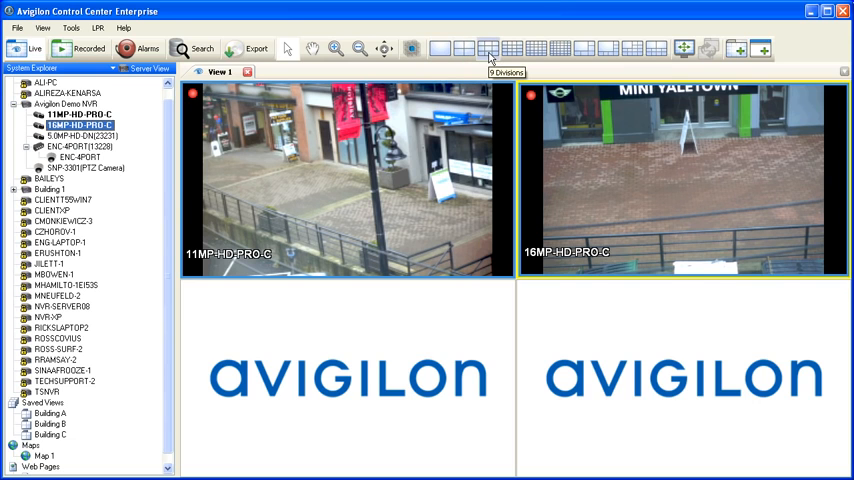
- Apply the one-large-plus-five-small layout to View 1
left_click(536, 49)
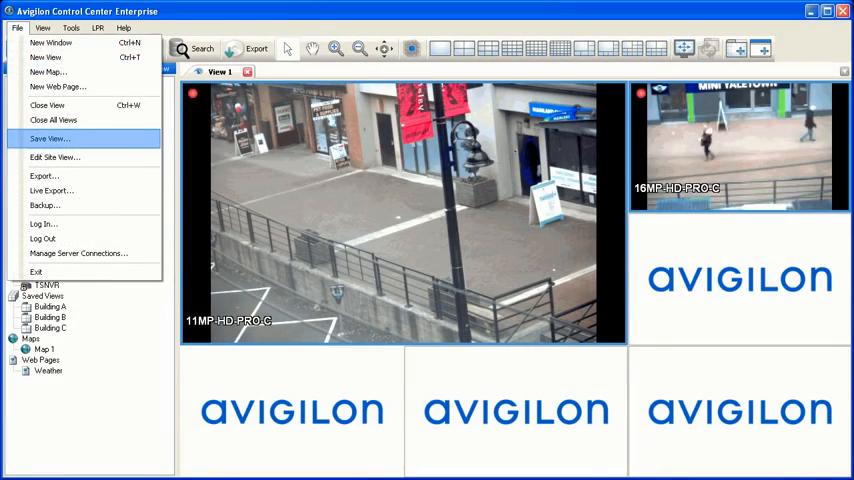
- Save the current camera layout as view 'Building A'
left_click(49, 138)
type("Building A")
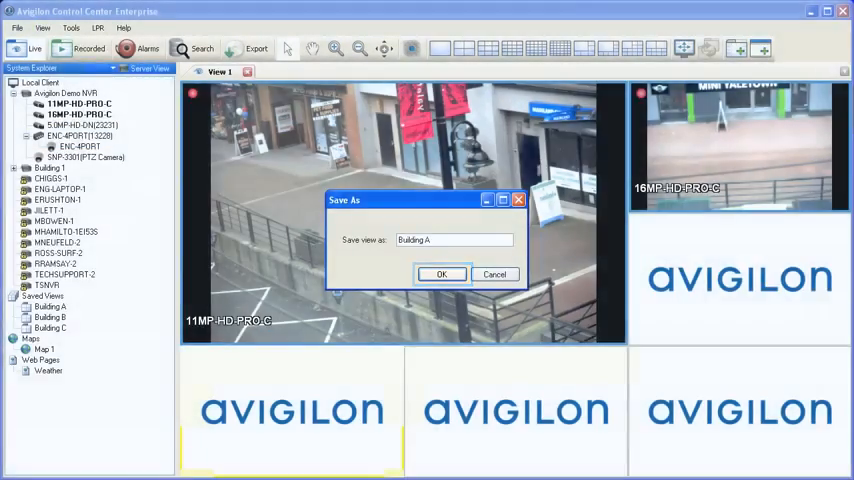
left_click(441, 274)
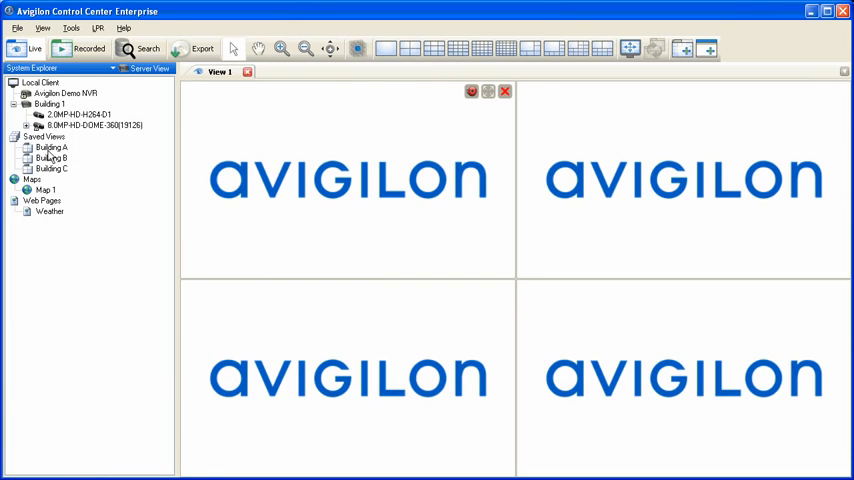
mouse_move(277, 193)
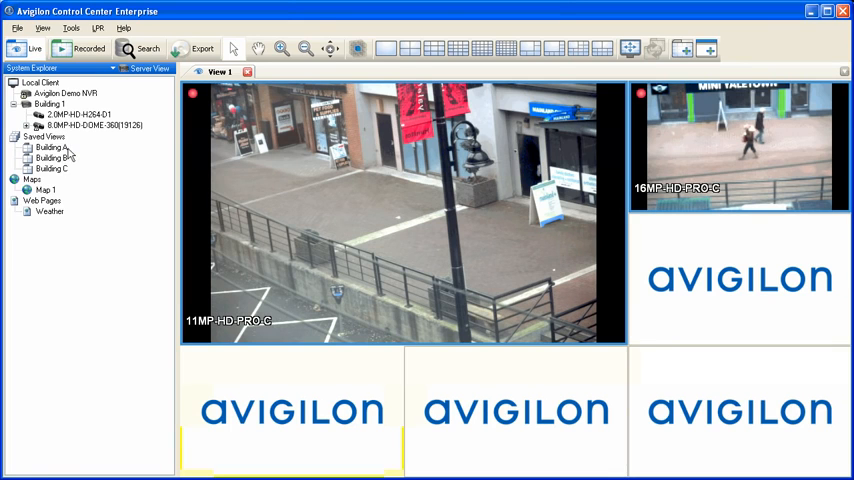
- Right-click the 5.0MP-HD-DN(23231) camera to add it to a single-pane view
right_click(53, 158)
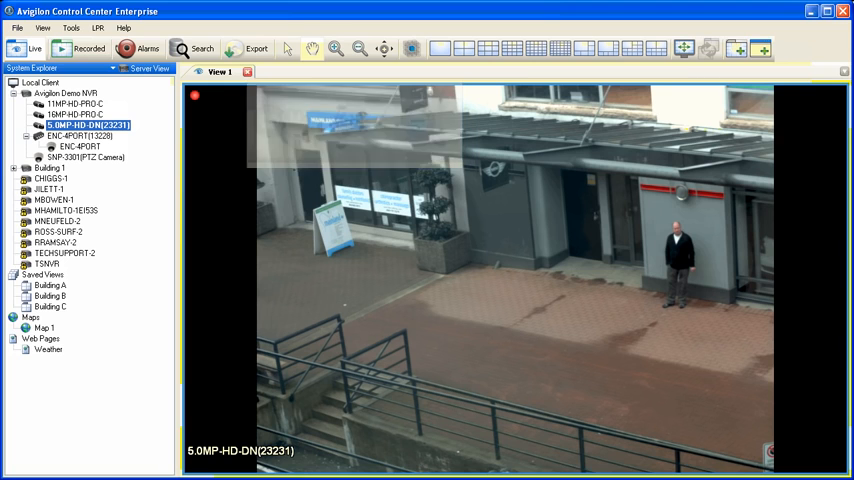
- Digitally zoom the 5.0MP-HD-DN(23231) feed in on the storefront and planter
left_click(70, 27)
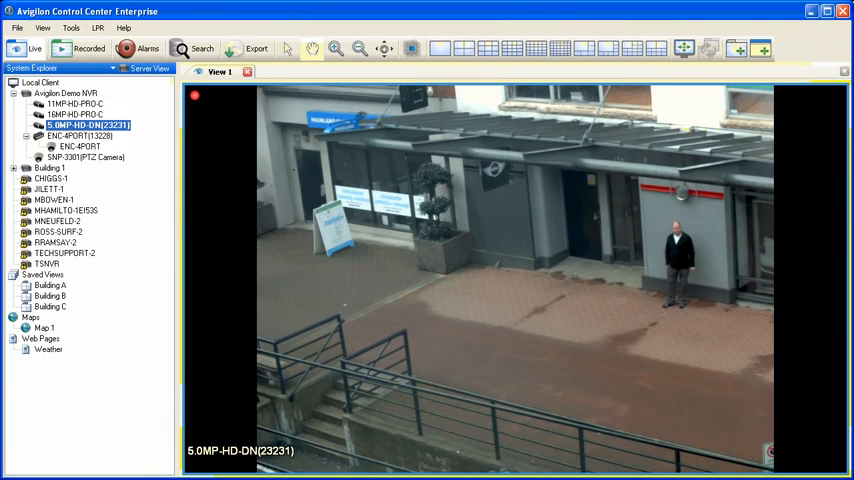
left_click(285, 48)
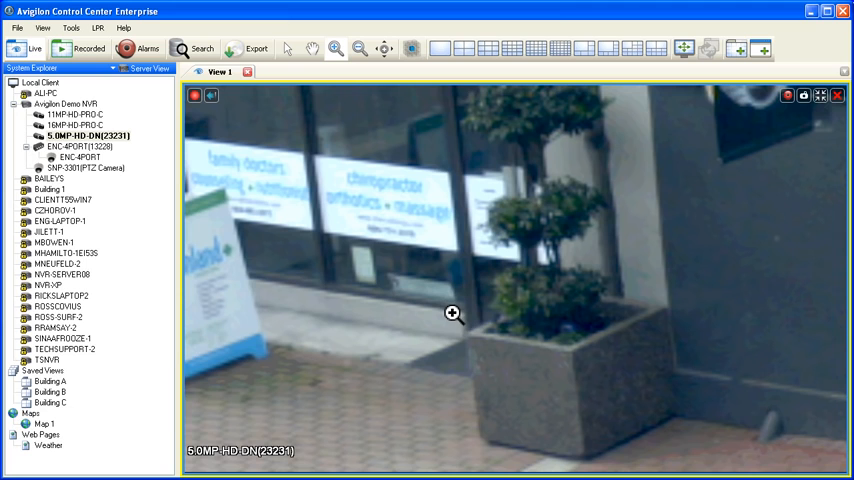
mouse_move(359, 48)
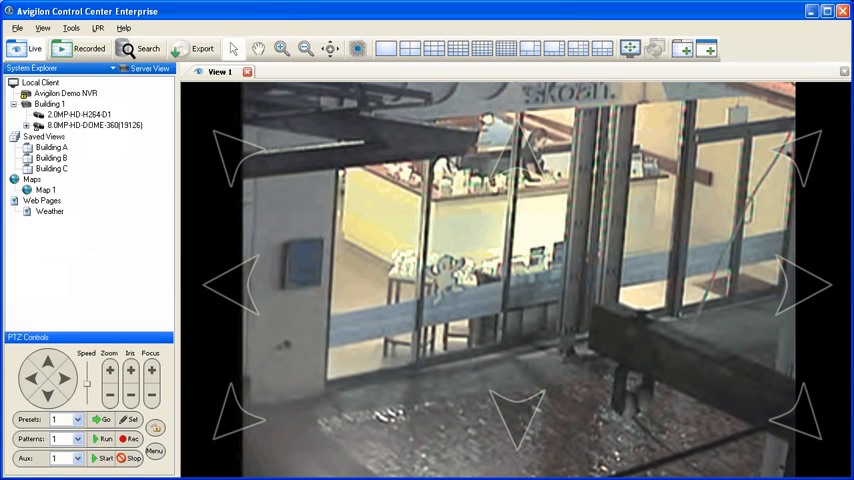
- Show the Image Overlays options list from the View menu
left_click(330, 48)
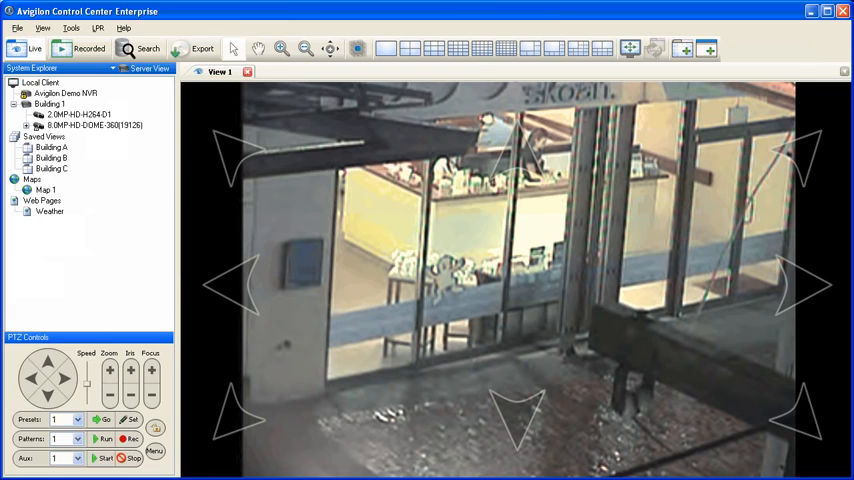
left_click(42, 27)
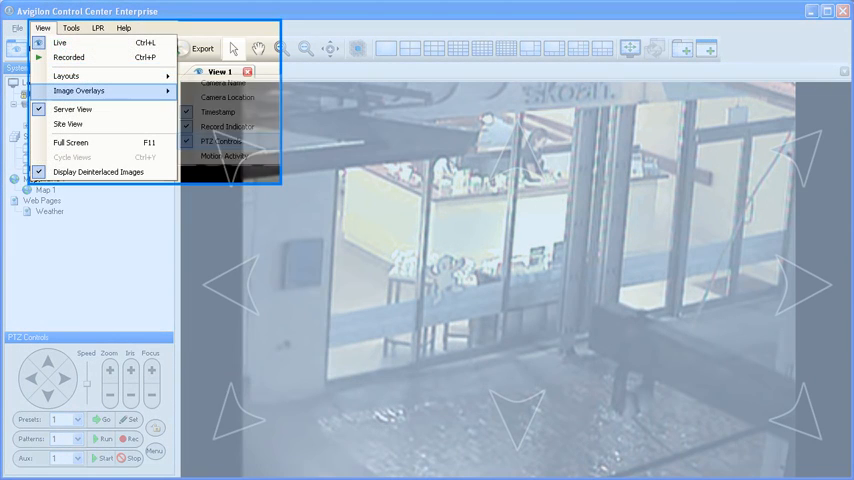